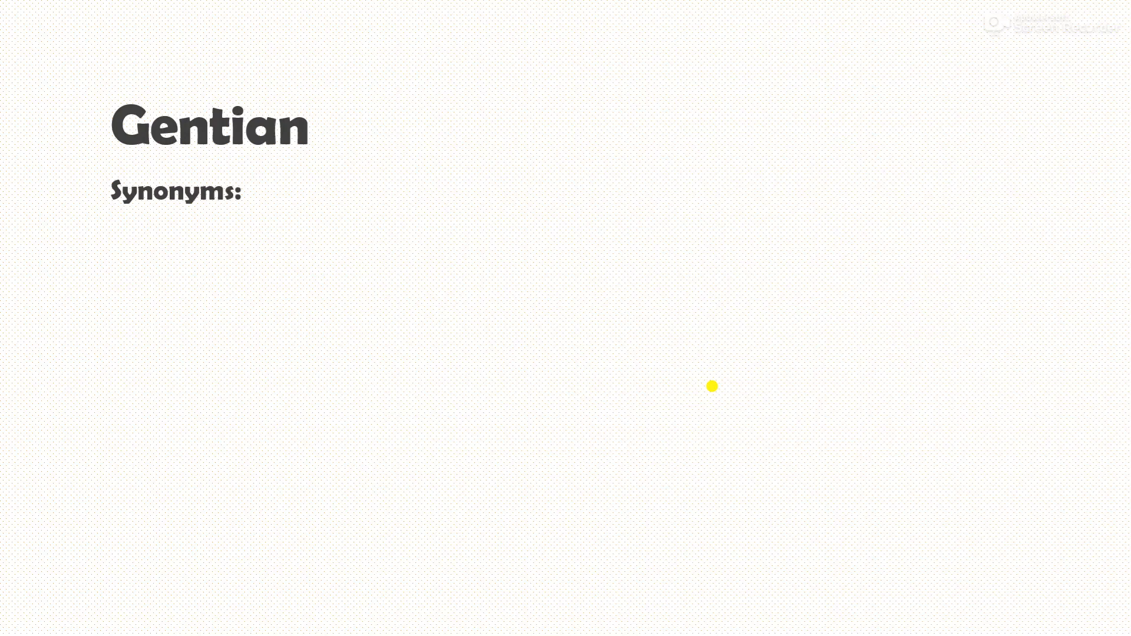
text(Gentian root, Gentiana, Radix Gentianae)
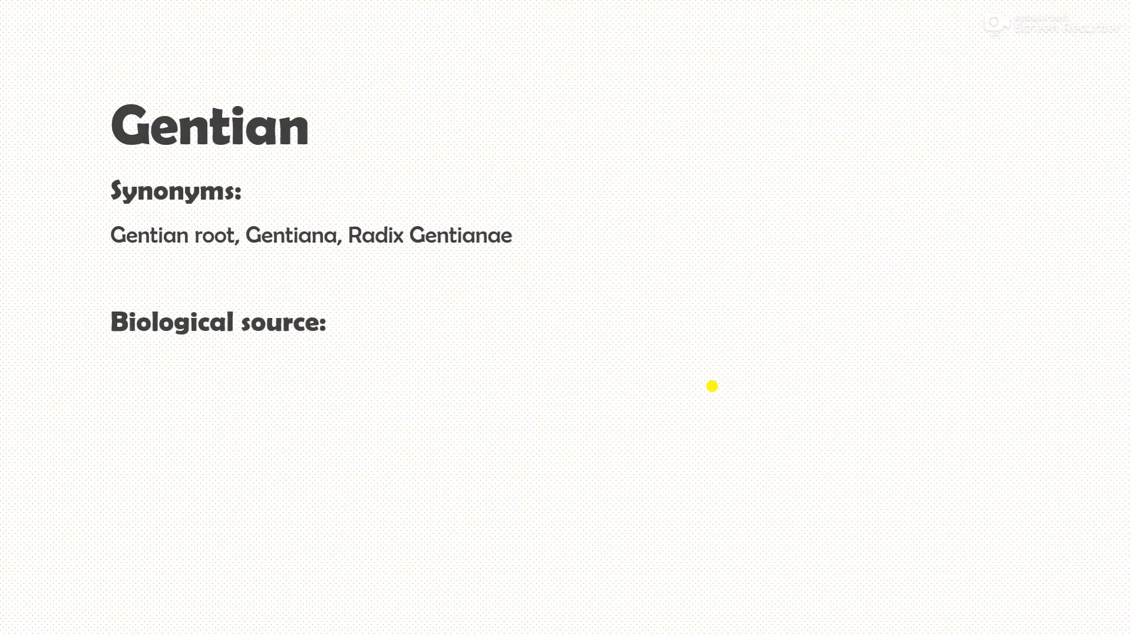
text(It is a dried pa)
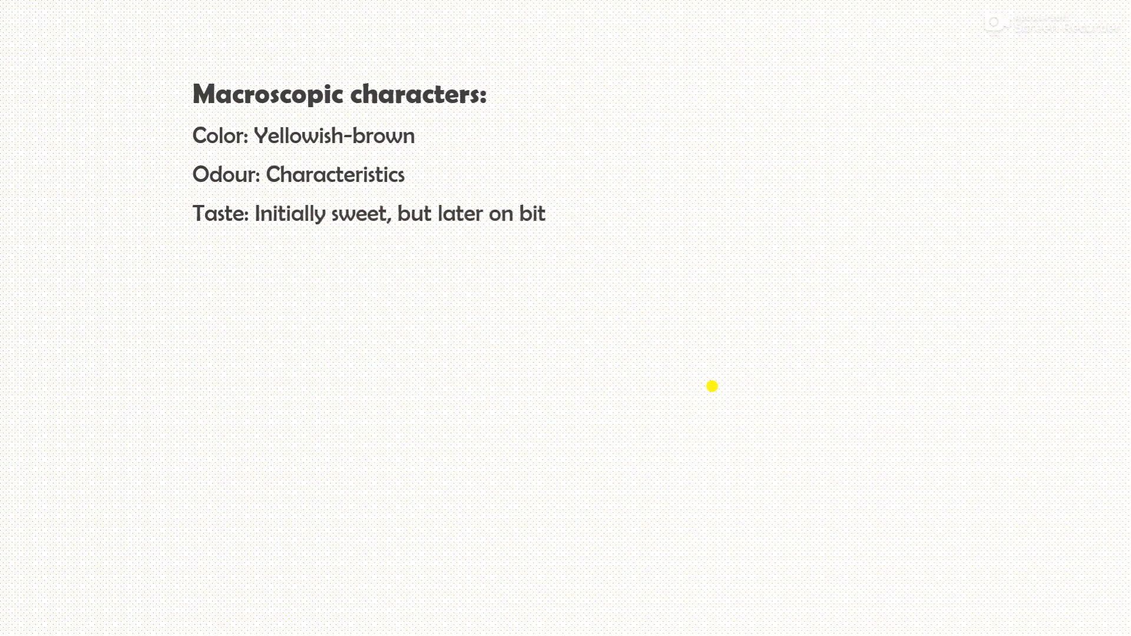
text(ter)
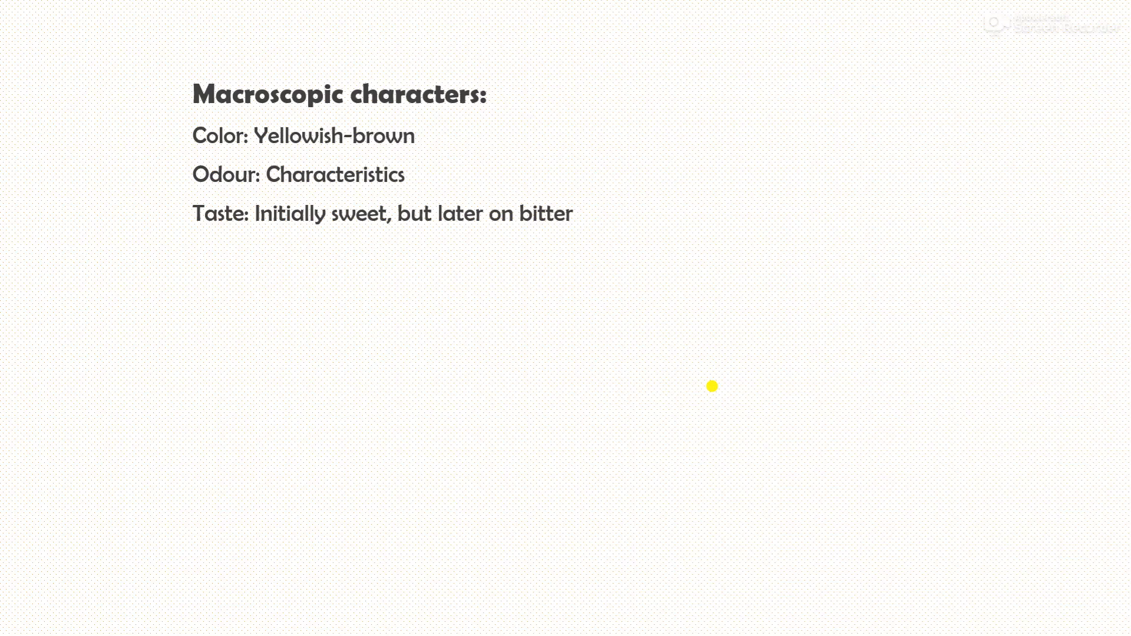
text(Shape: Cylindr)
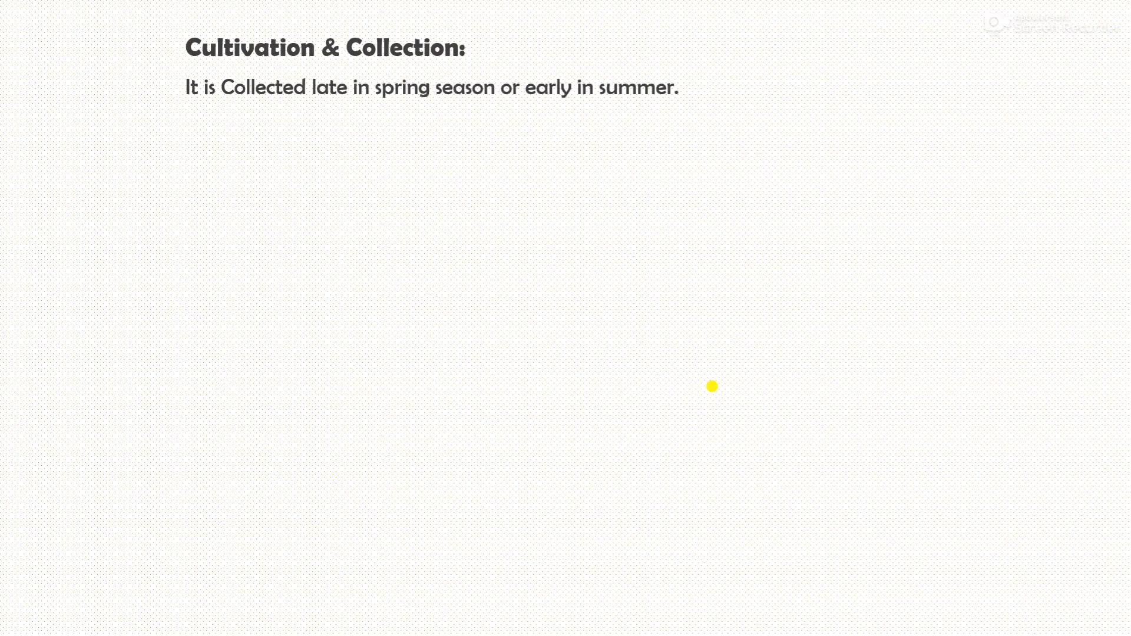
text(It is Cultivat)
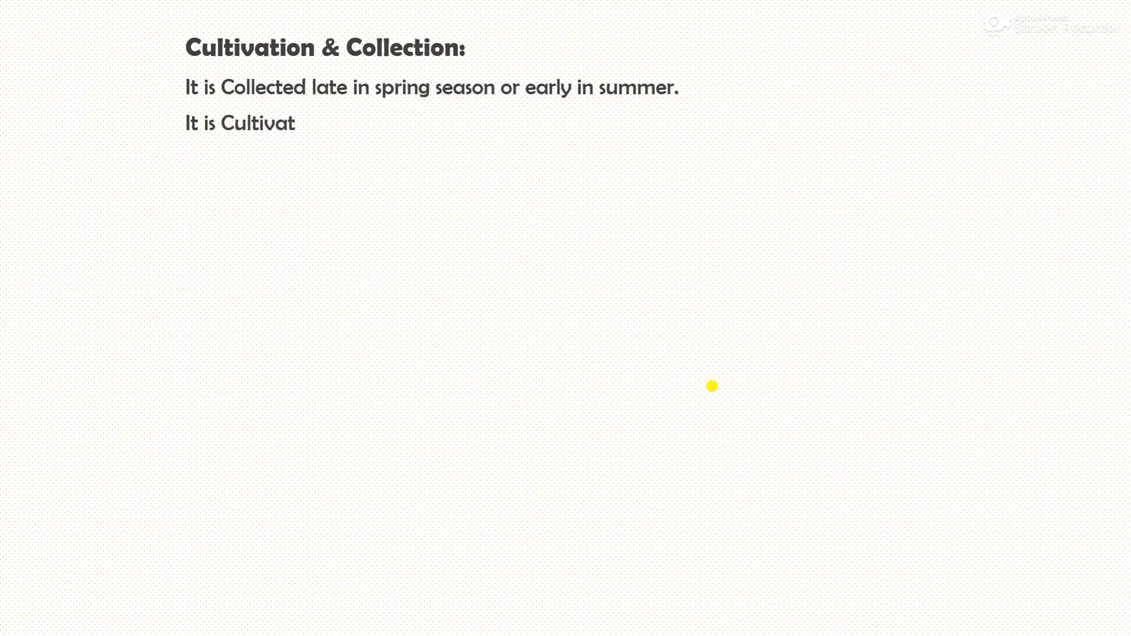
text(ed when the flower heads are young.)
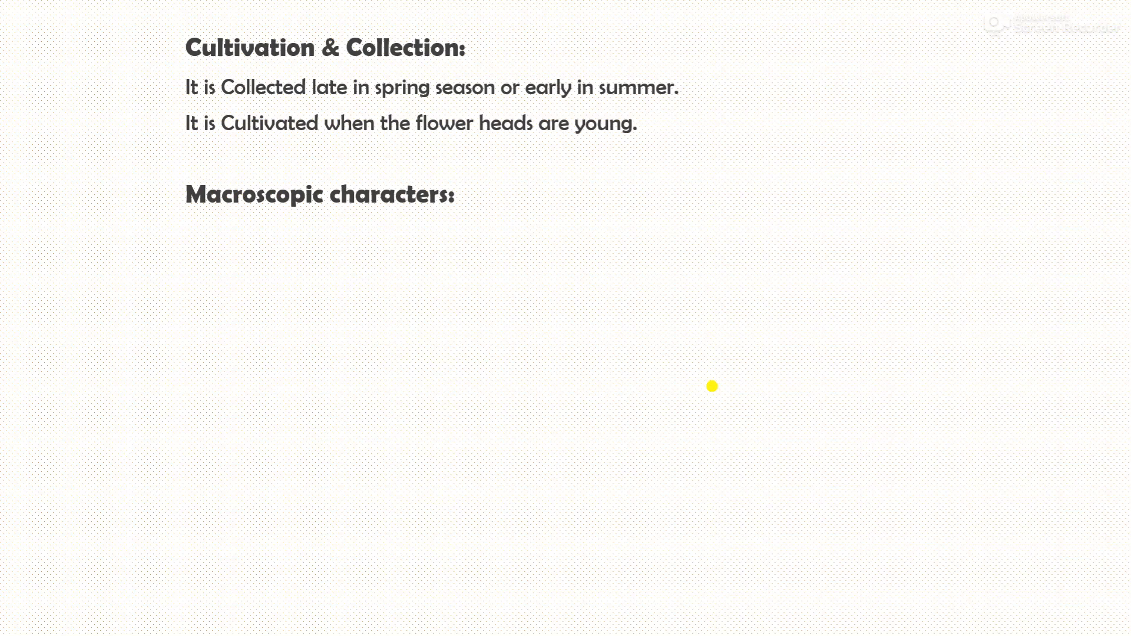
text(Color: Yellow flowers)
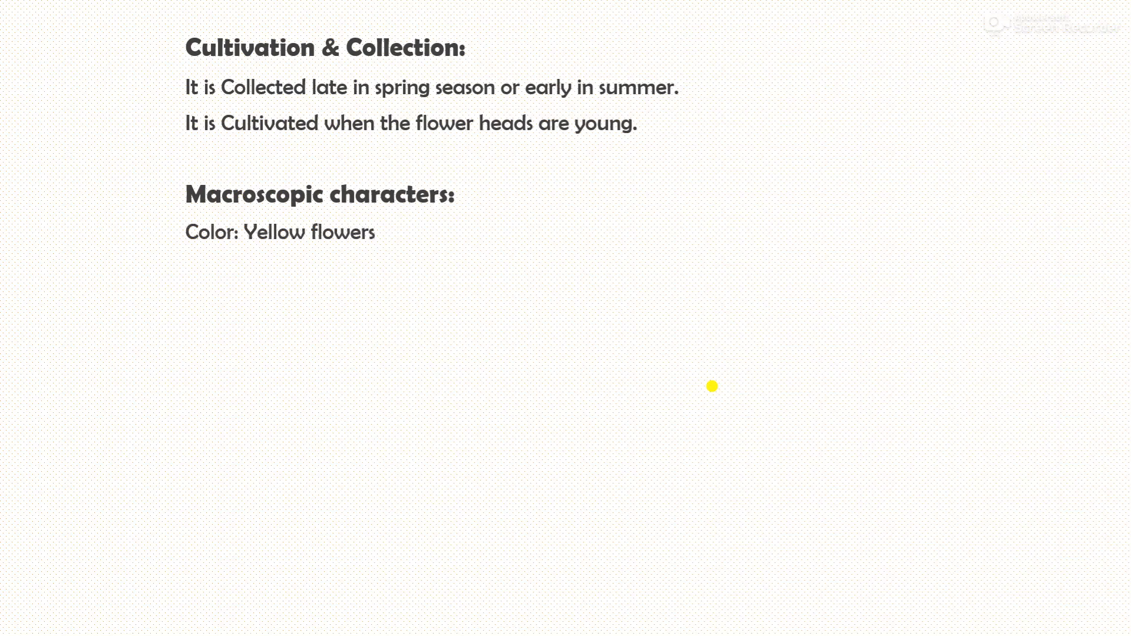
text(Odour: Aromatic & sweet)
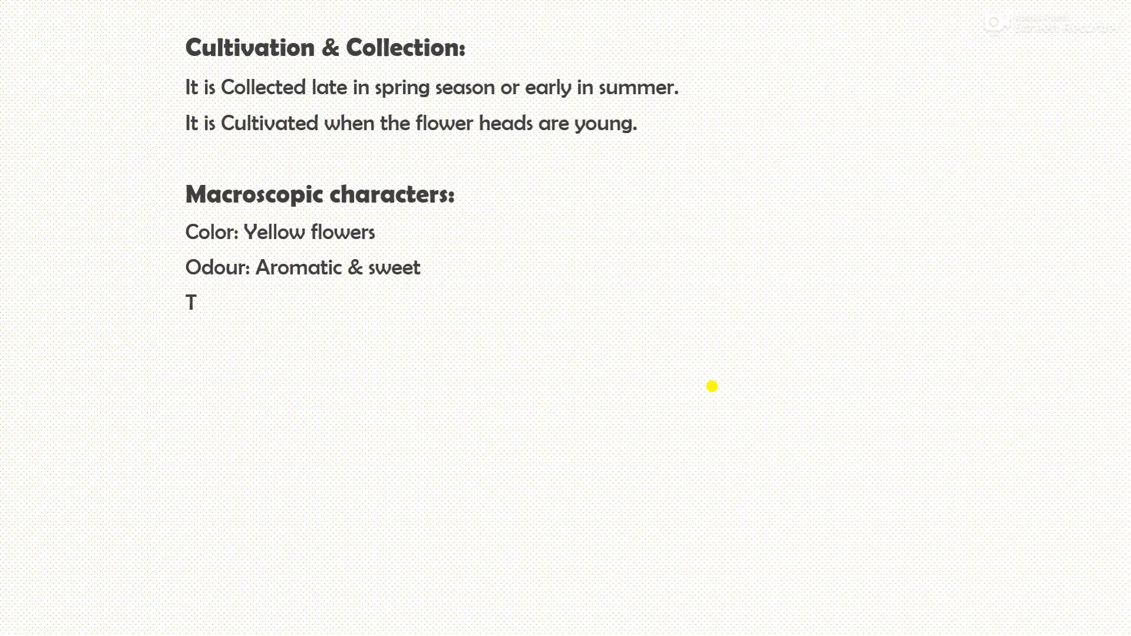
text(aste: Bitter & camphoraceous)
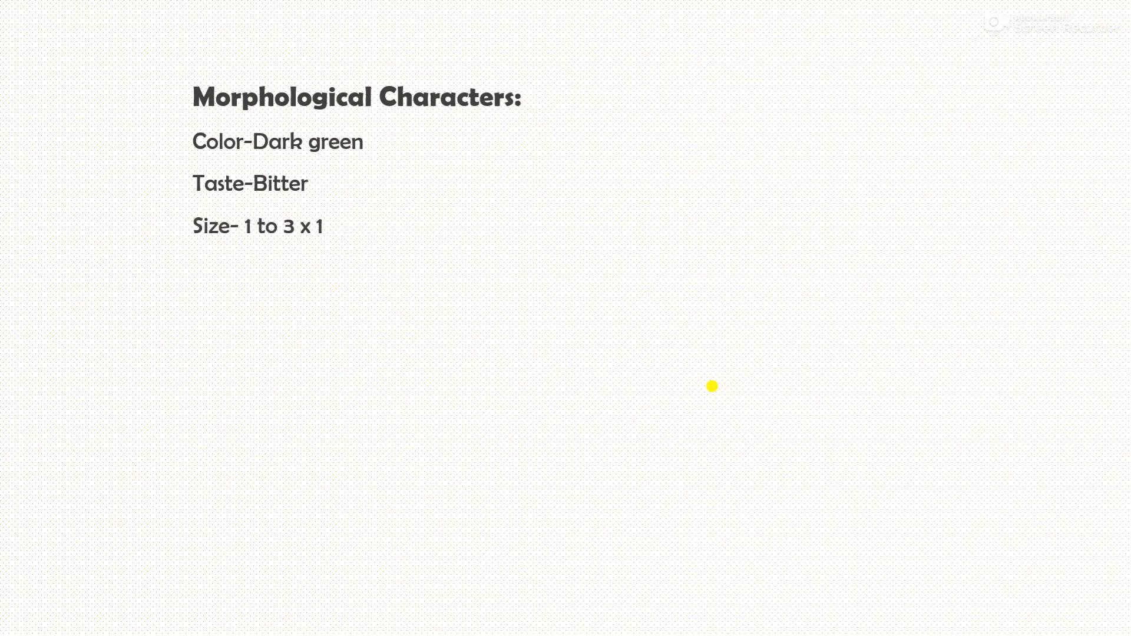
text(to 2 cm)
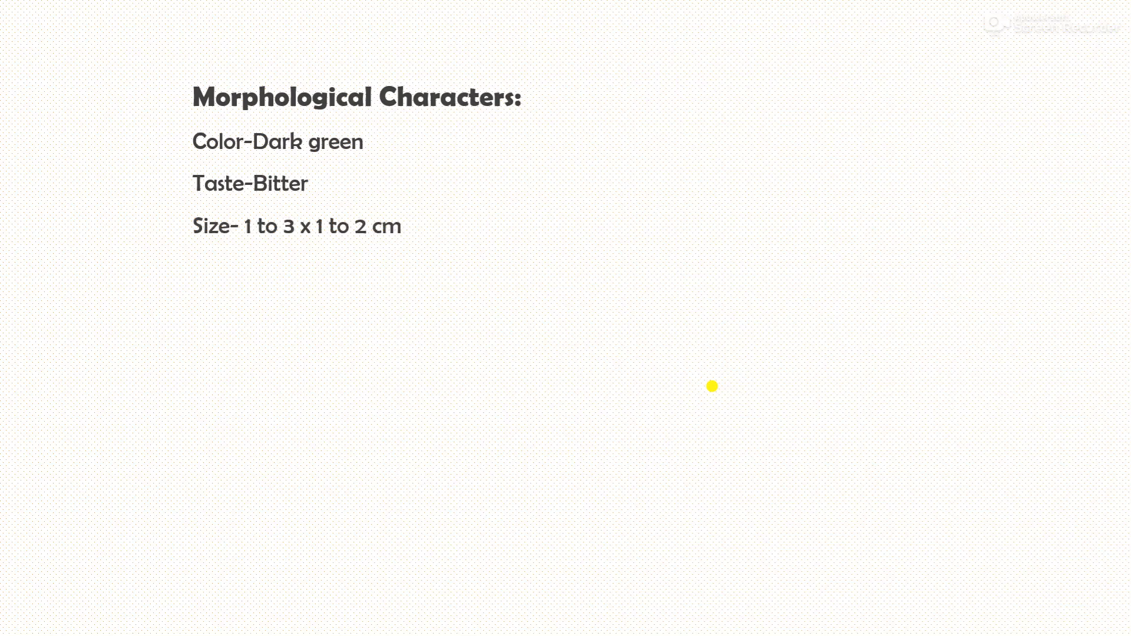